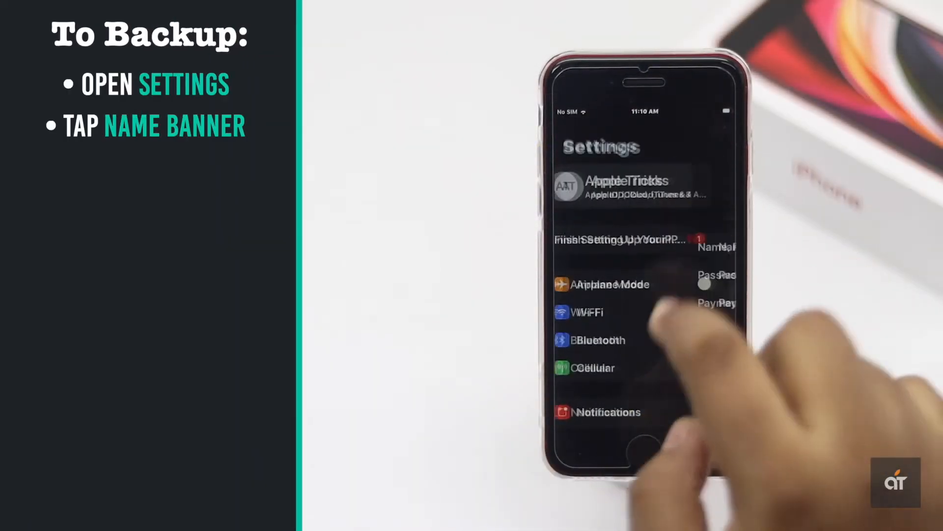
Step: Review the iCloud Backup page under Apple ID > iCloud, then return to the home screen
click(626, 187)
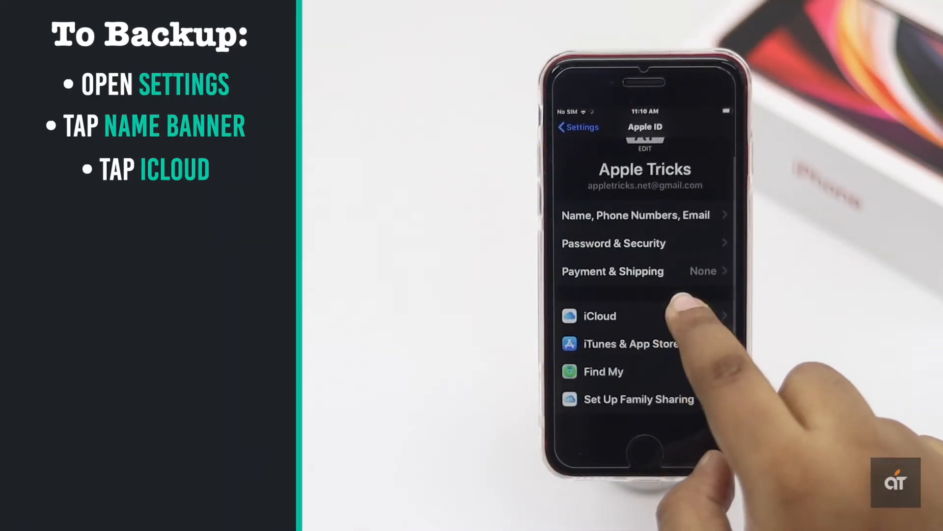
click(599, 315)
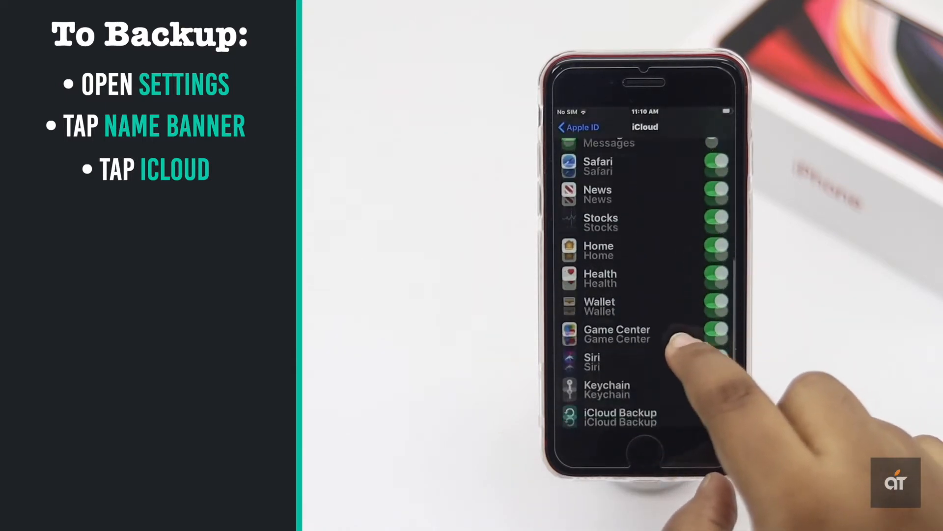
click(620, 417)
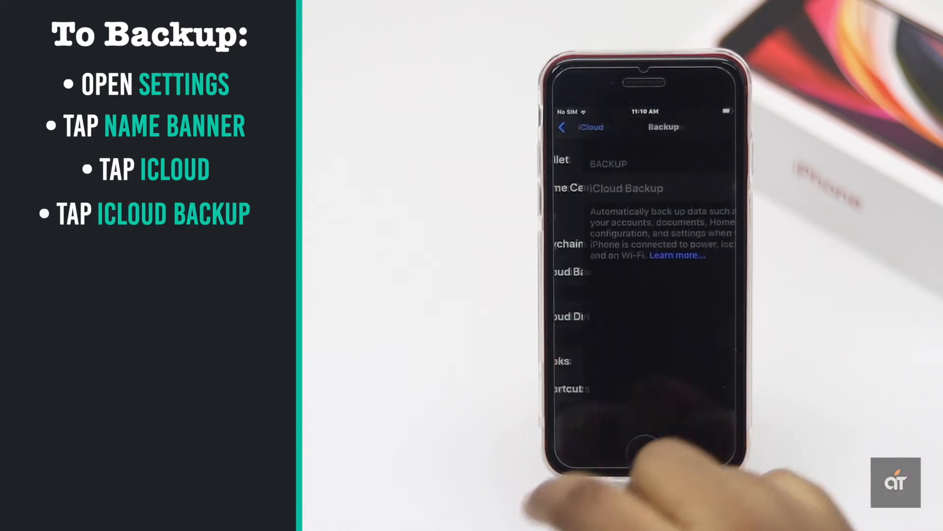
click(643, 287)
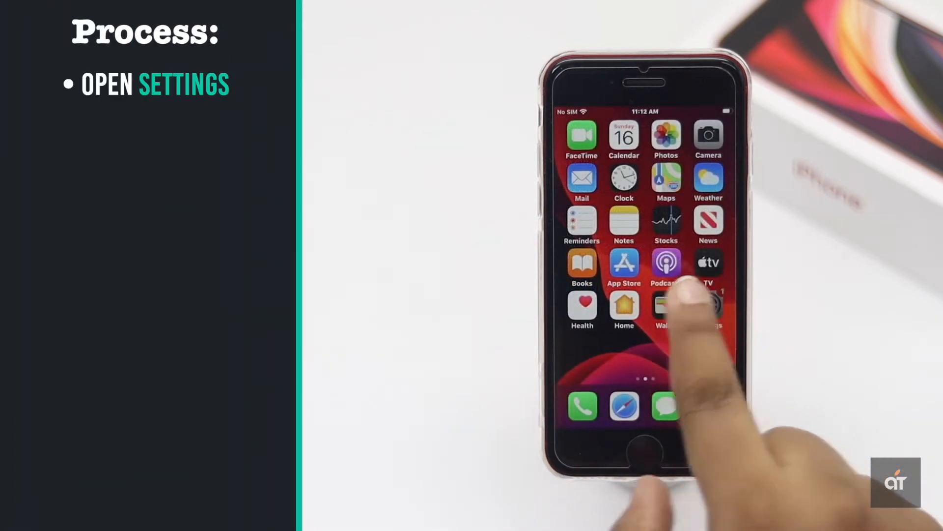
Step: Start Erase All Content and Settings from General > Reset
click(665, 310)
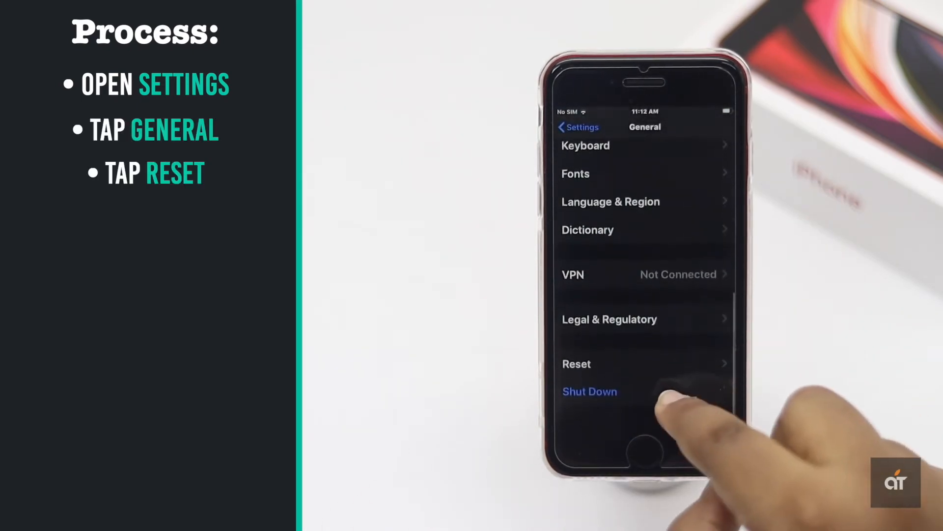
click(575, 364)
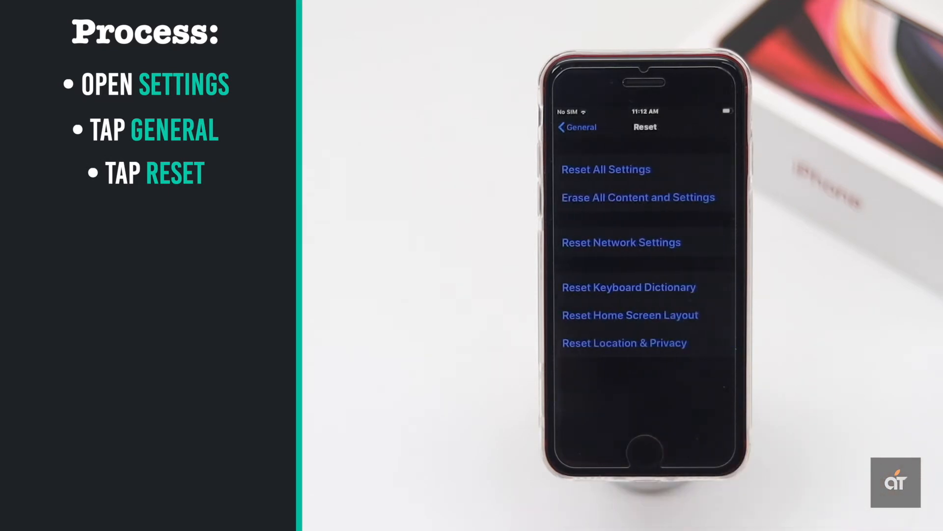
click(636, 196)
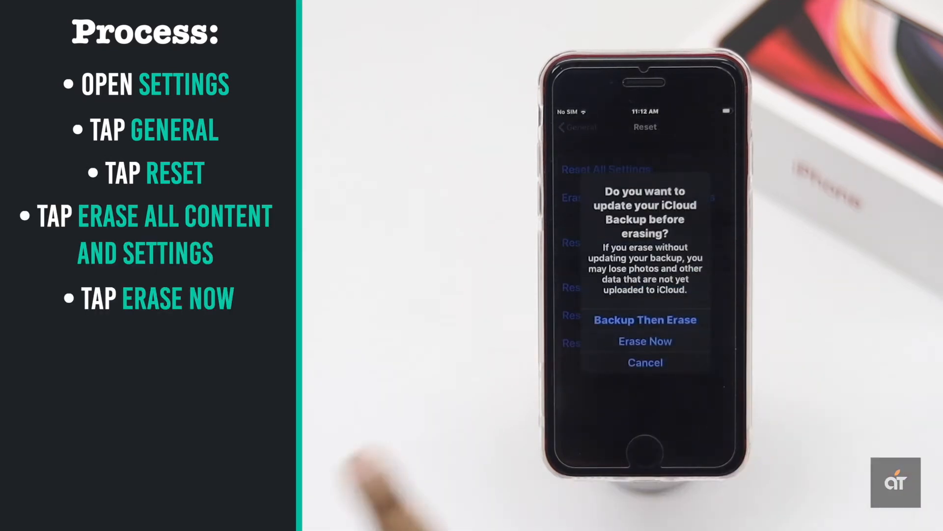
Step: Choose Erase Now without updating the backup and confirm Erase iPhone twice
click(644, 341)
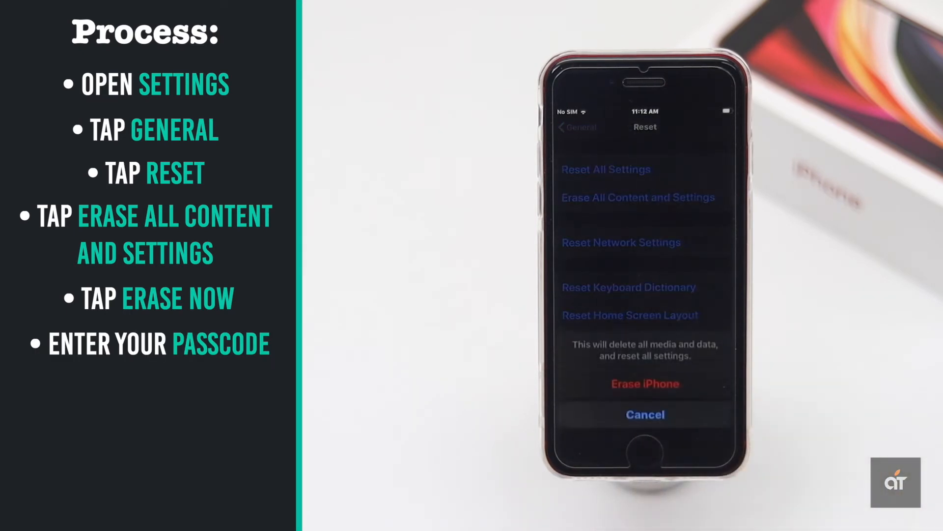
click(644, 384)
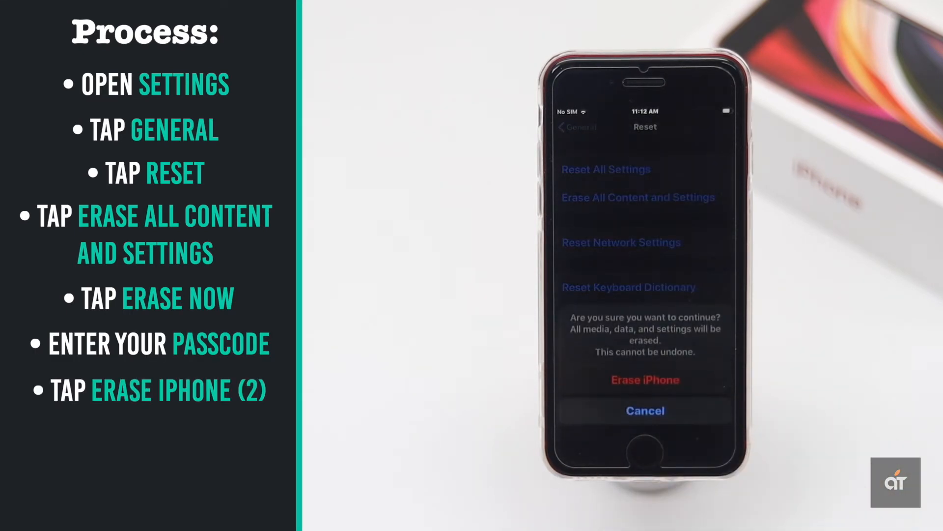
click(645, 411)
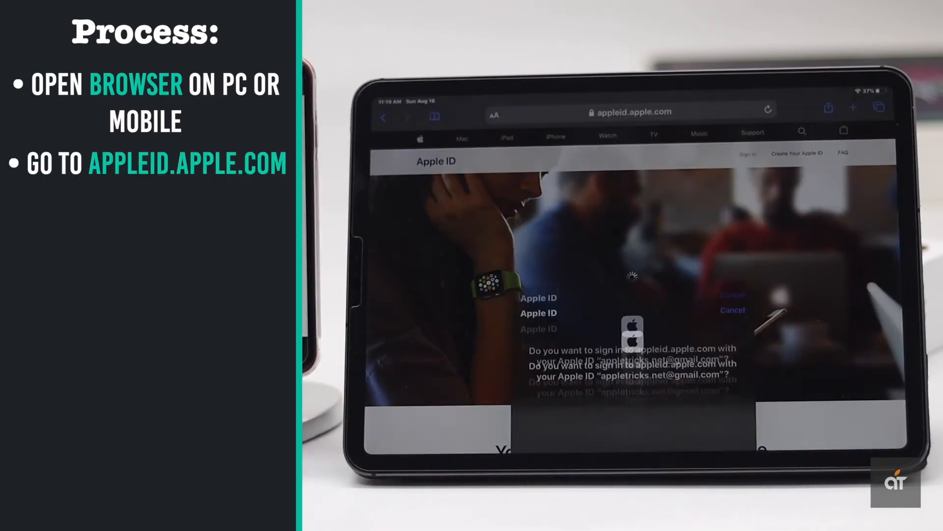
Step: Sign in to appleid.apple.com with the device passcode to reach the account overview
click(658, 372)
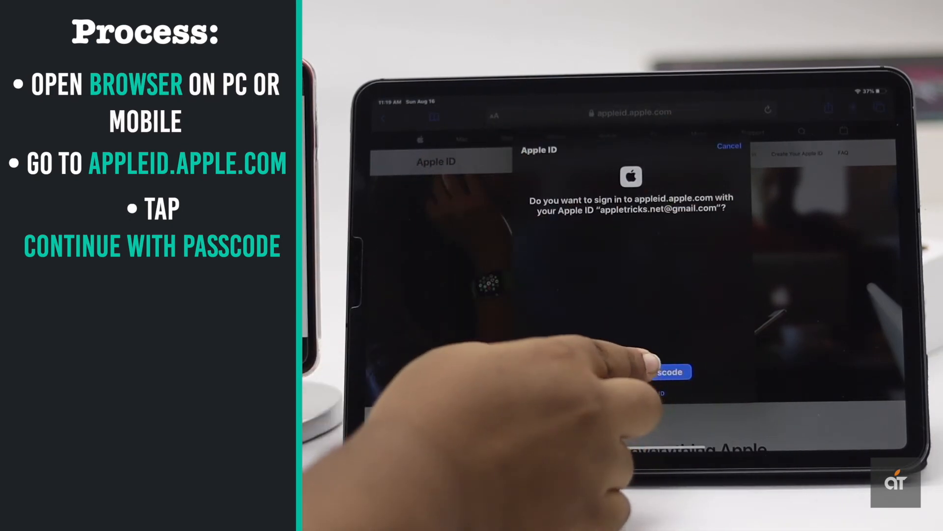
click(658, 371)
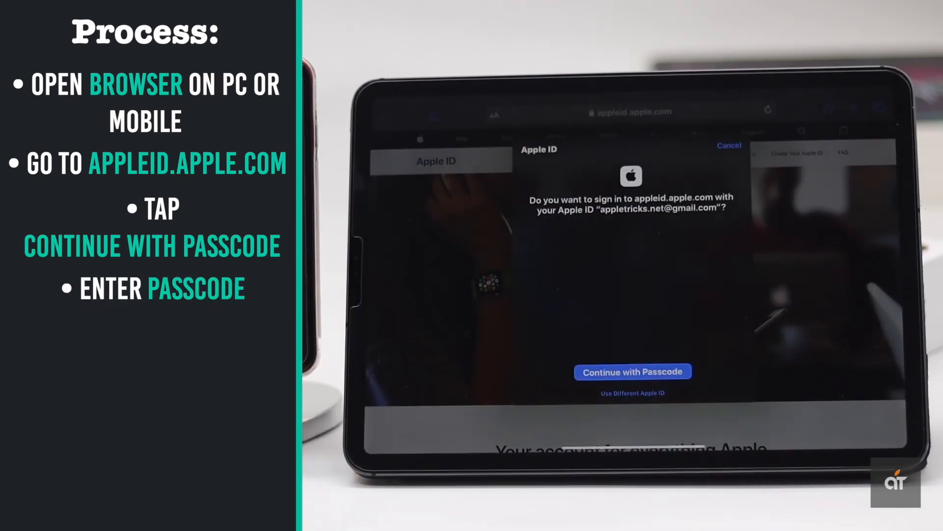
click(632, 371)
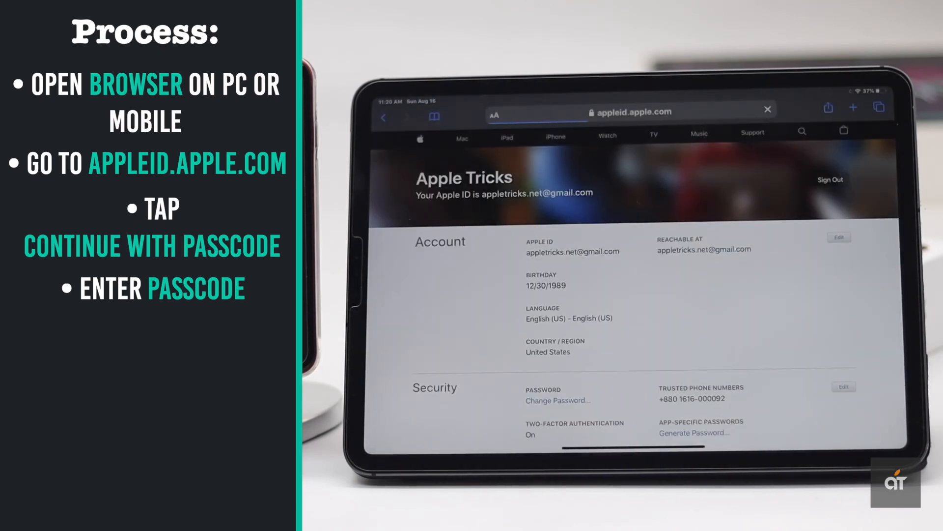
Step: Select the iPhone SE in the Devices list and request Remove from account
scroll(down, 3)
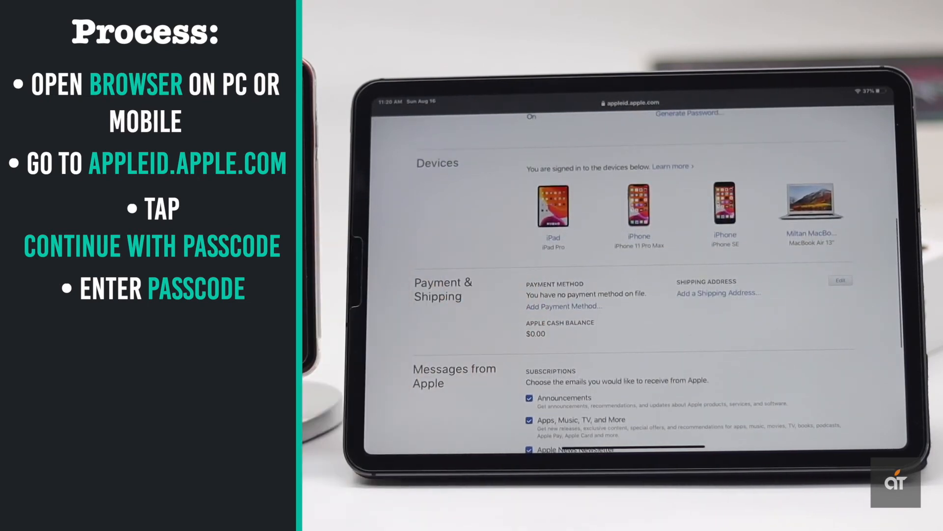
click(725, 205)
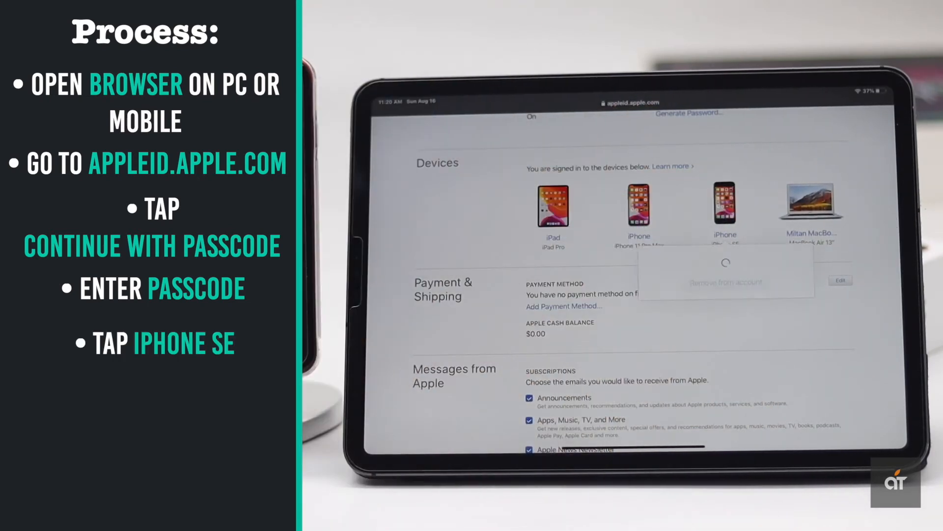
click(724, 210)
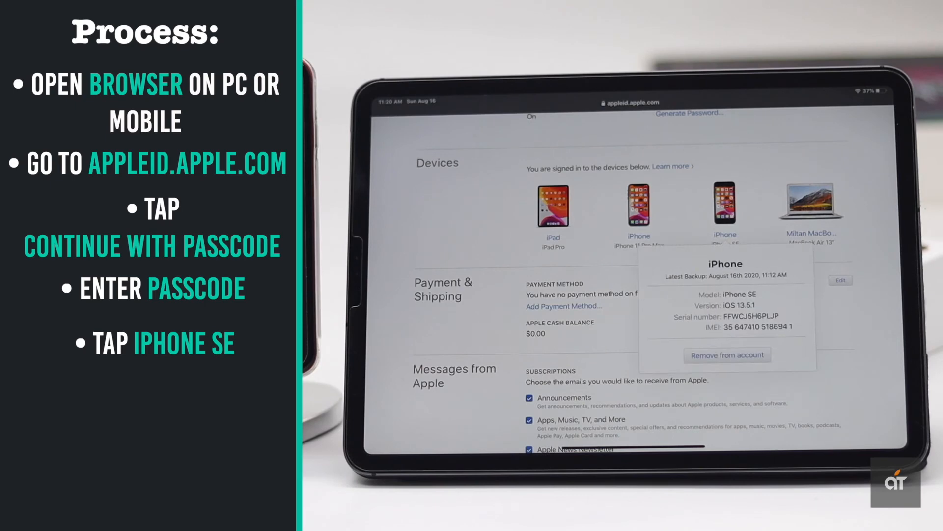
click(726, 355)
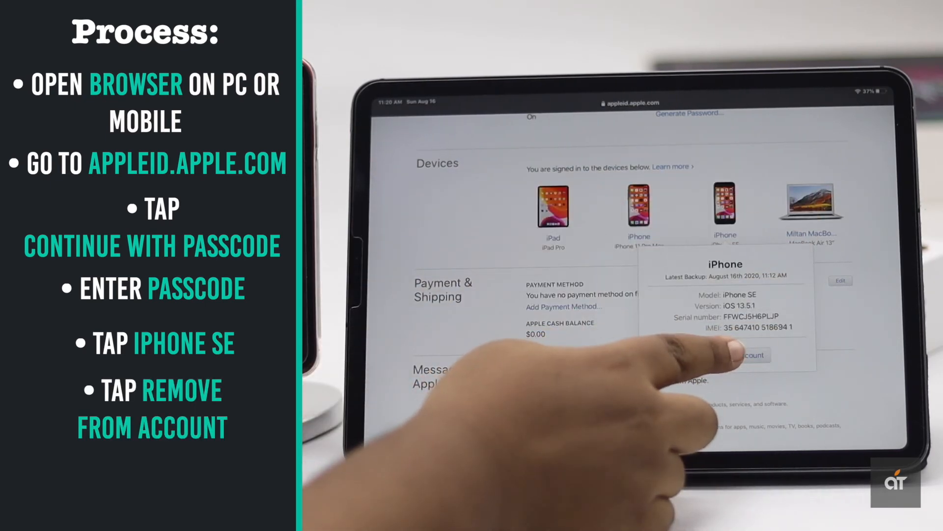
click(728, 355)
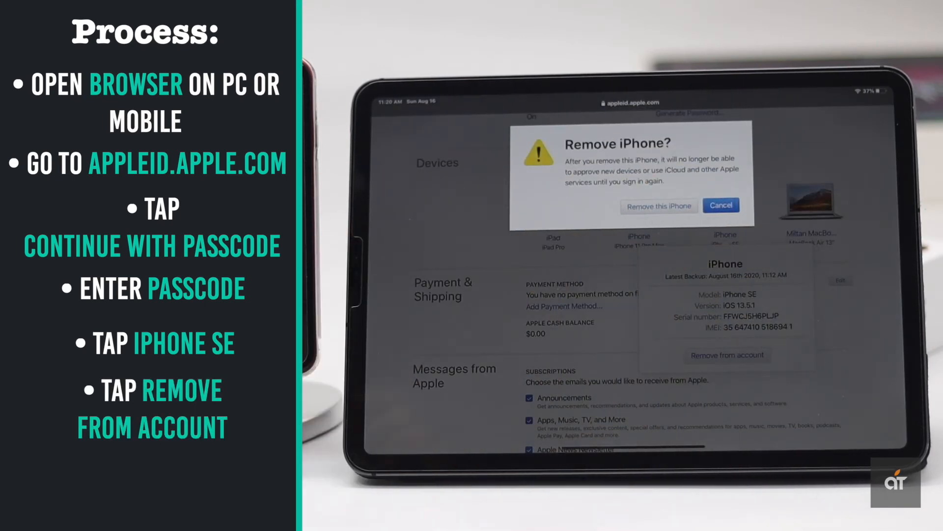